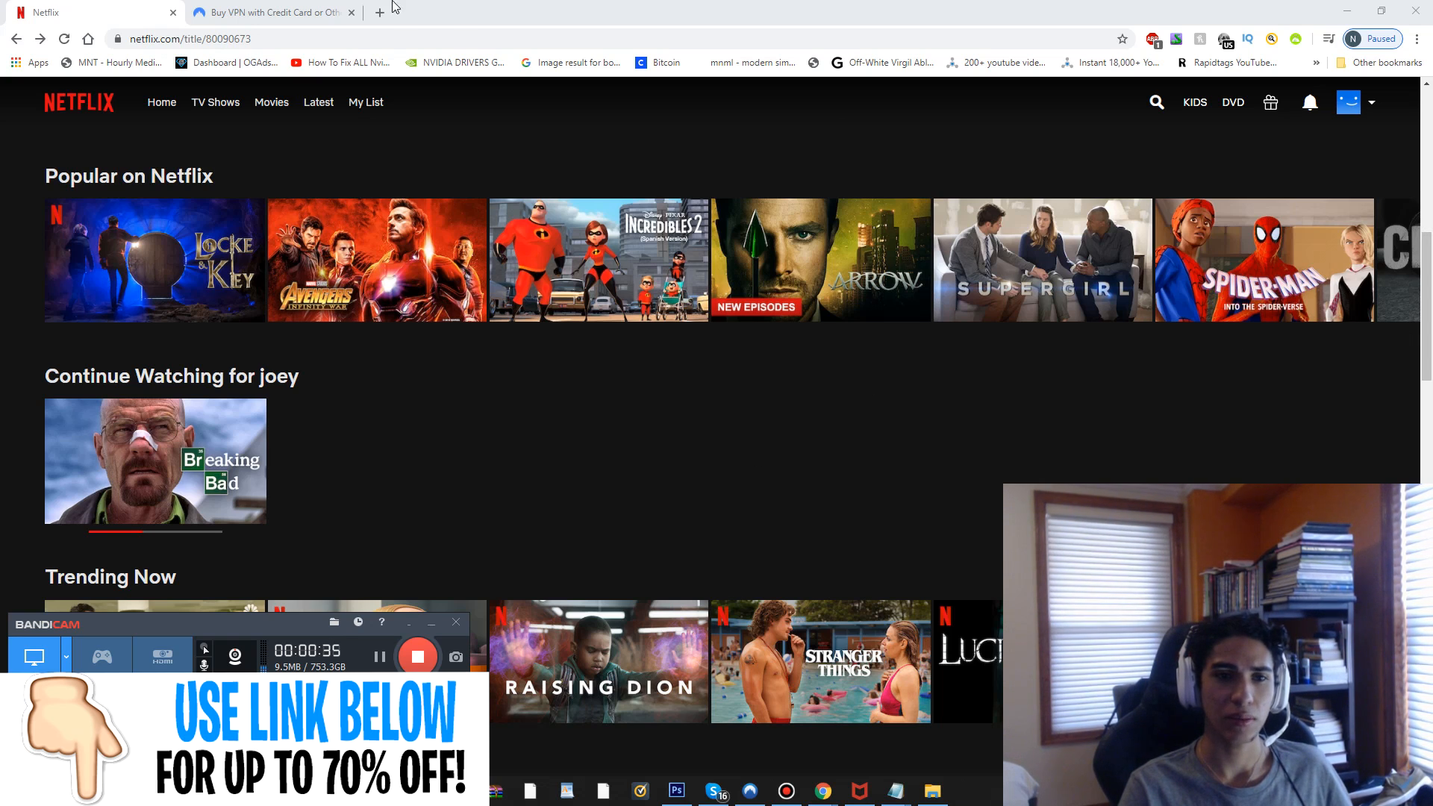
- Review the NordVPN annual pricing plans, then return to the Netflix tab
{"action": "left_click", "coordinate": [269, 12]}
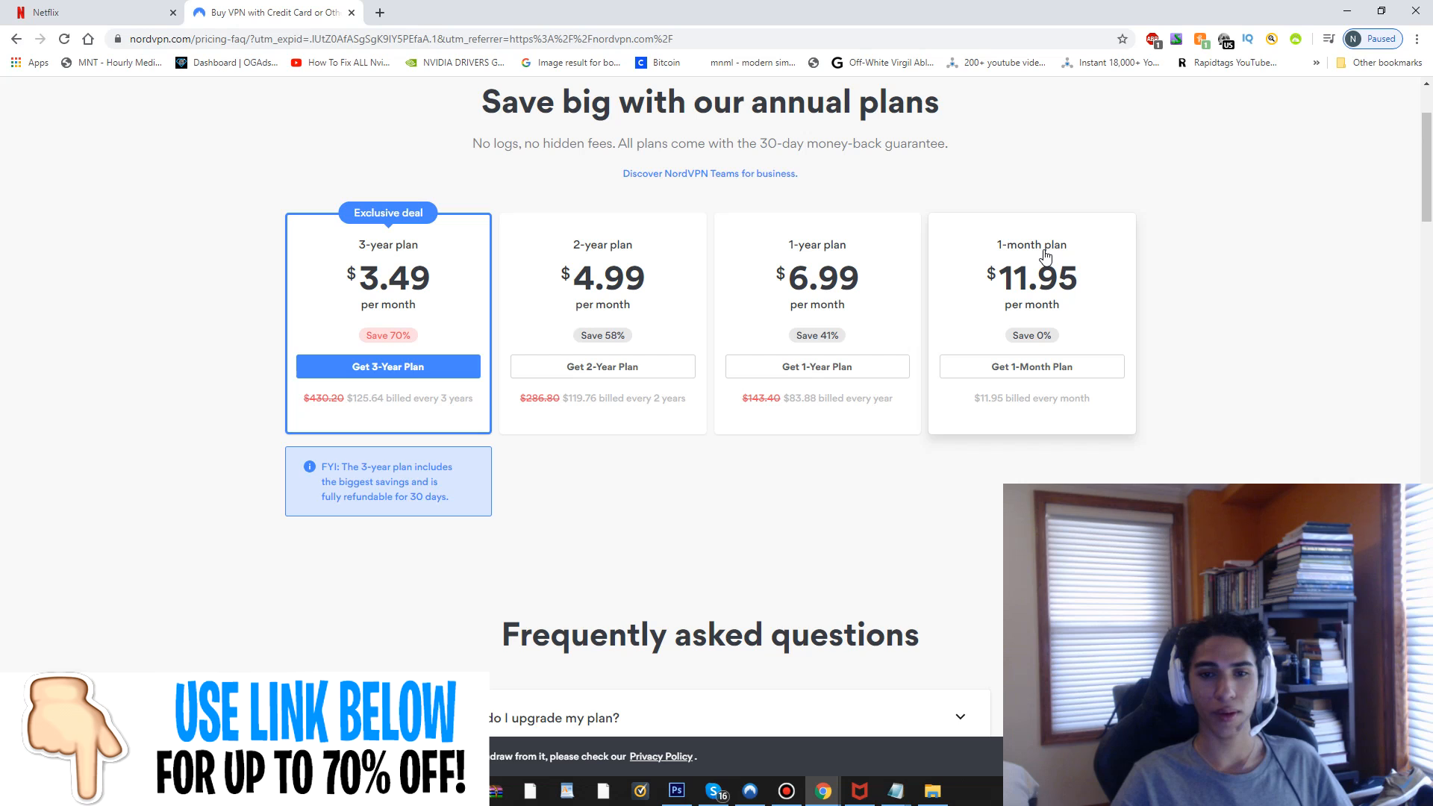
{"action": "mouse_move", "coordinate": [805, 404]}
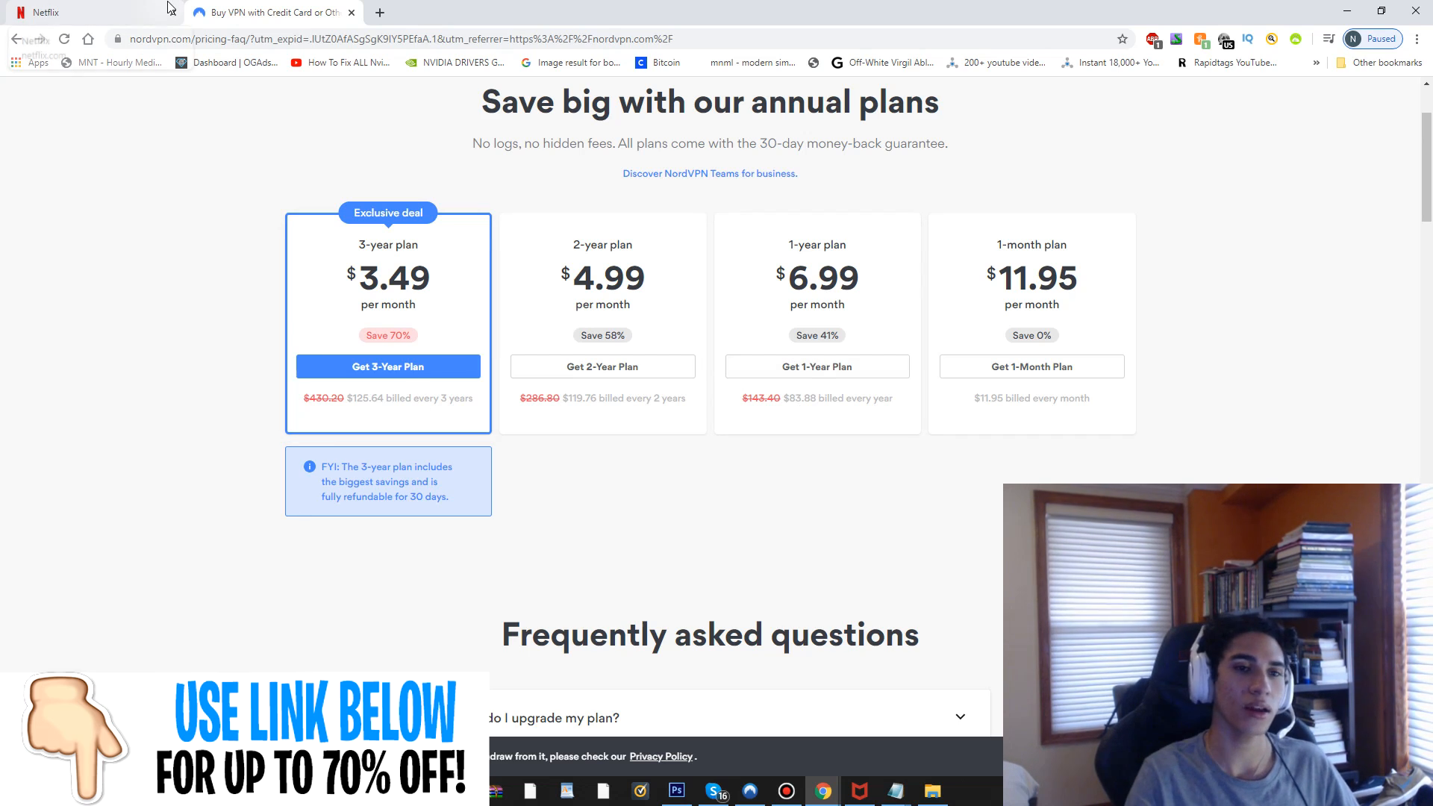
{"action": "left_click", "coordinate": [82, 11]}
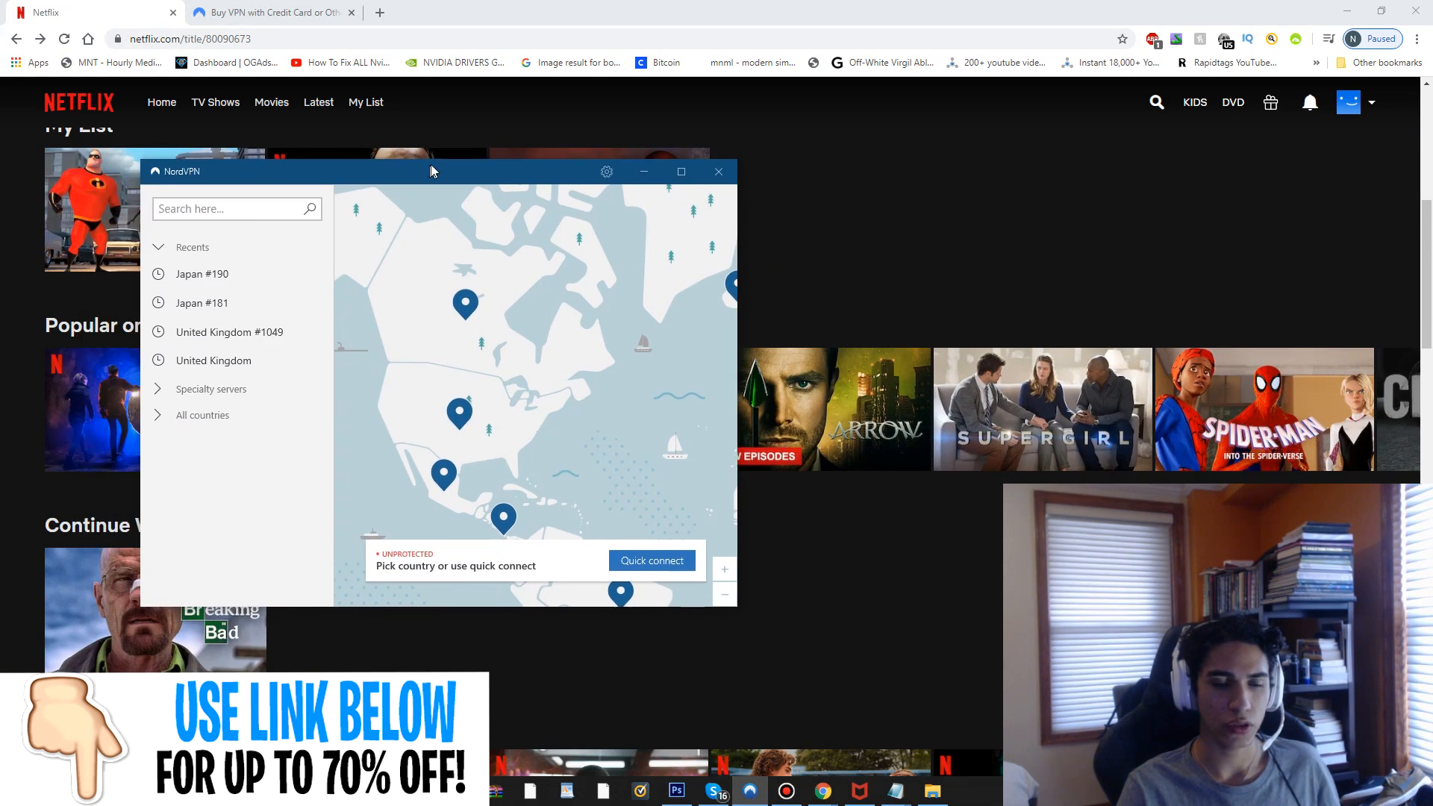
- Browse recent servers and the full country list, then collapse both and reveal Specialty servers
{"action": "left_click", "coordinate": [159, 247]}
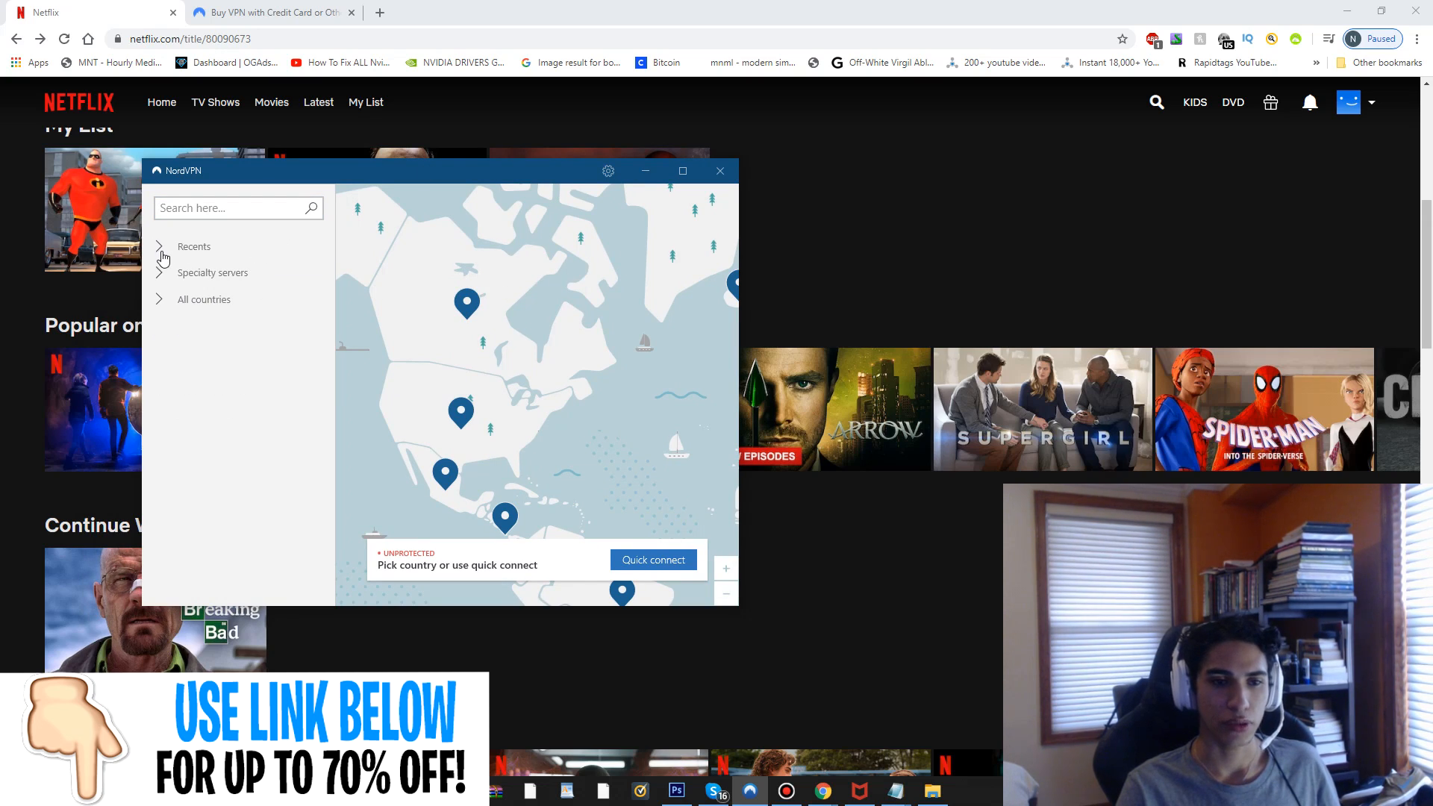
{"action": "left_click", "coordinate": [159, 247]}
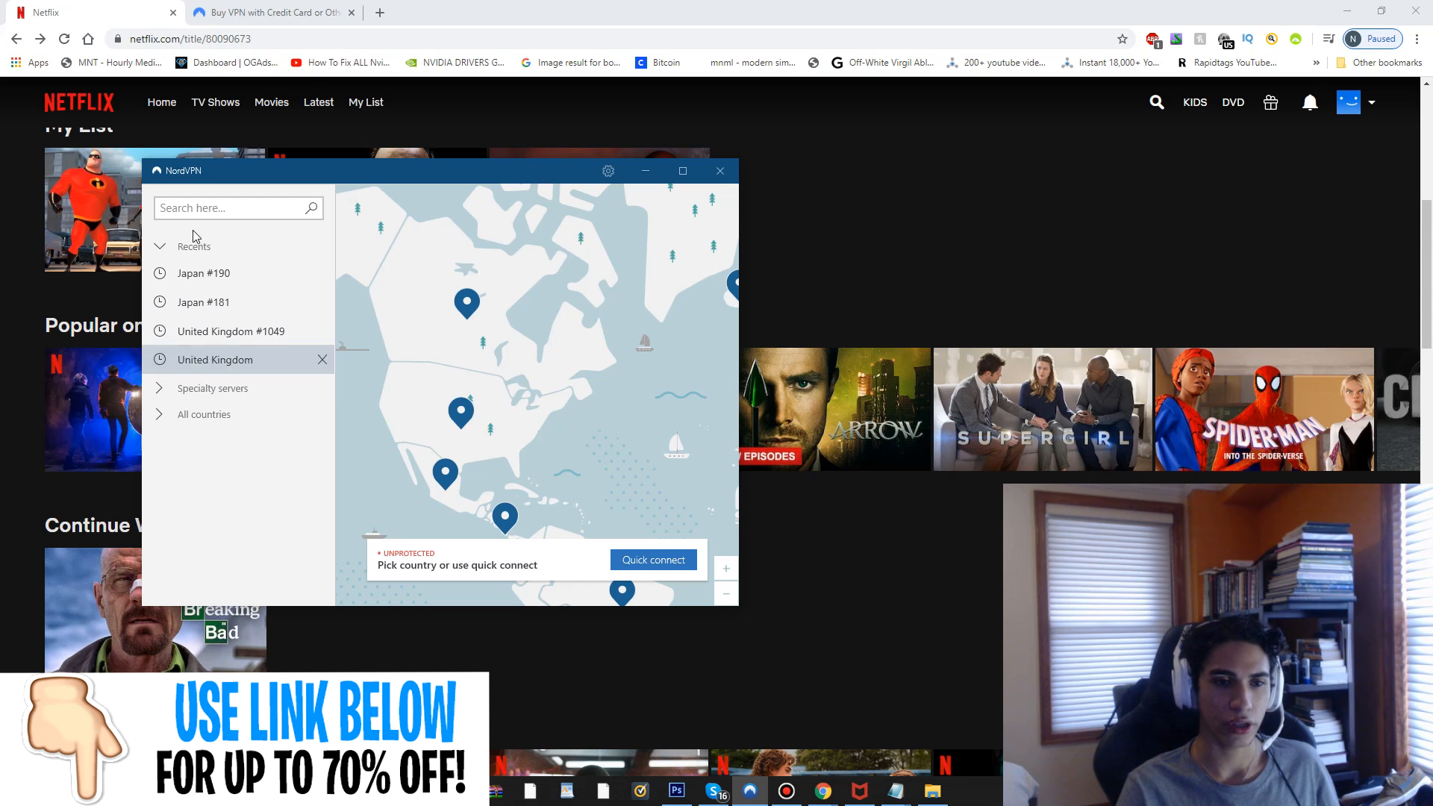
{"action": "left_click", "coordinate": [207, 414]}
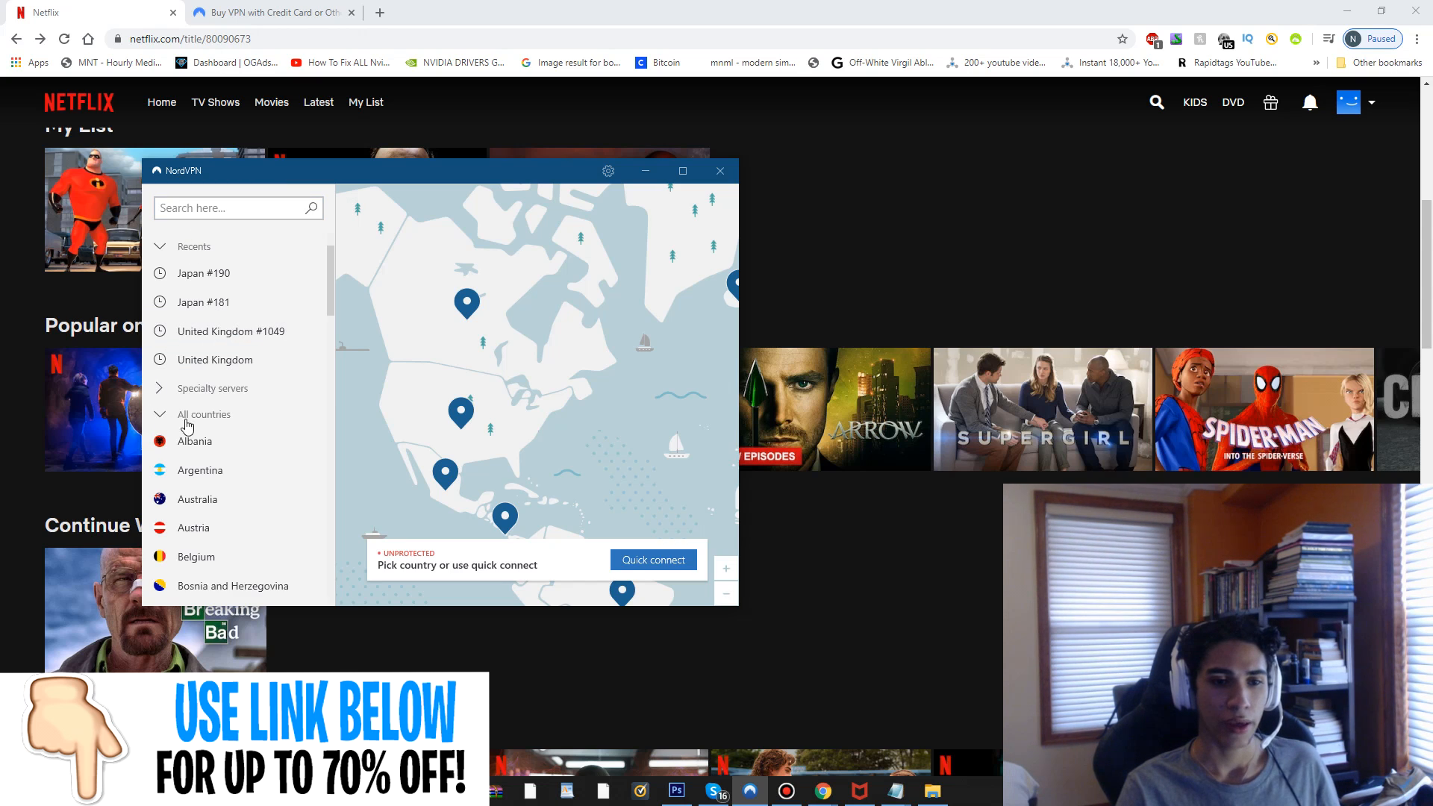
{"action": "scroll", "scroll_direction": "down", "scroll_amount": 3}
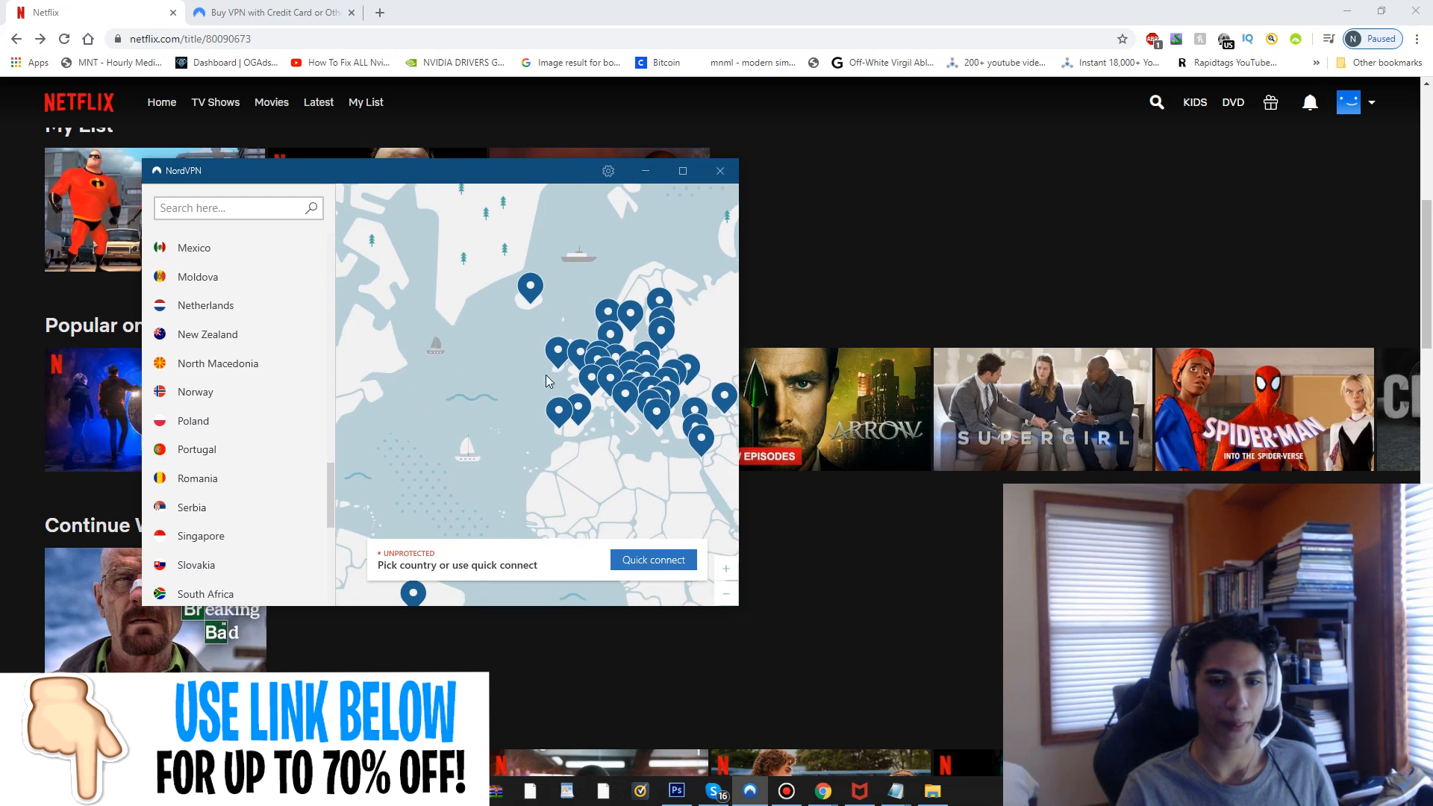
{"action": "scroll", "scroll_direction": "down", "scroll_amount": 3}
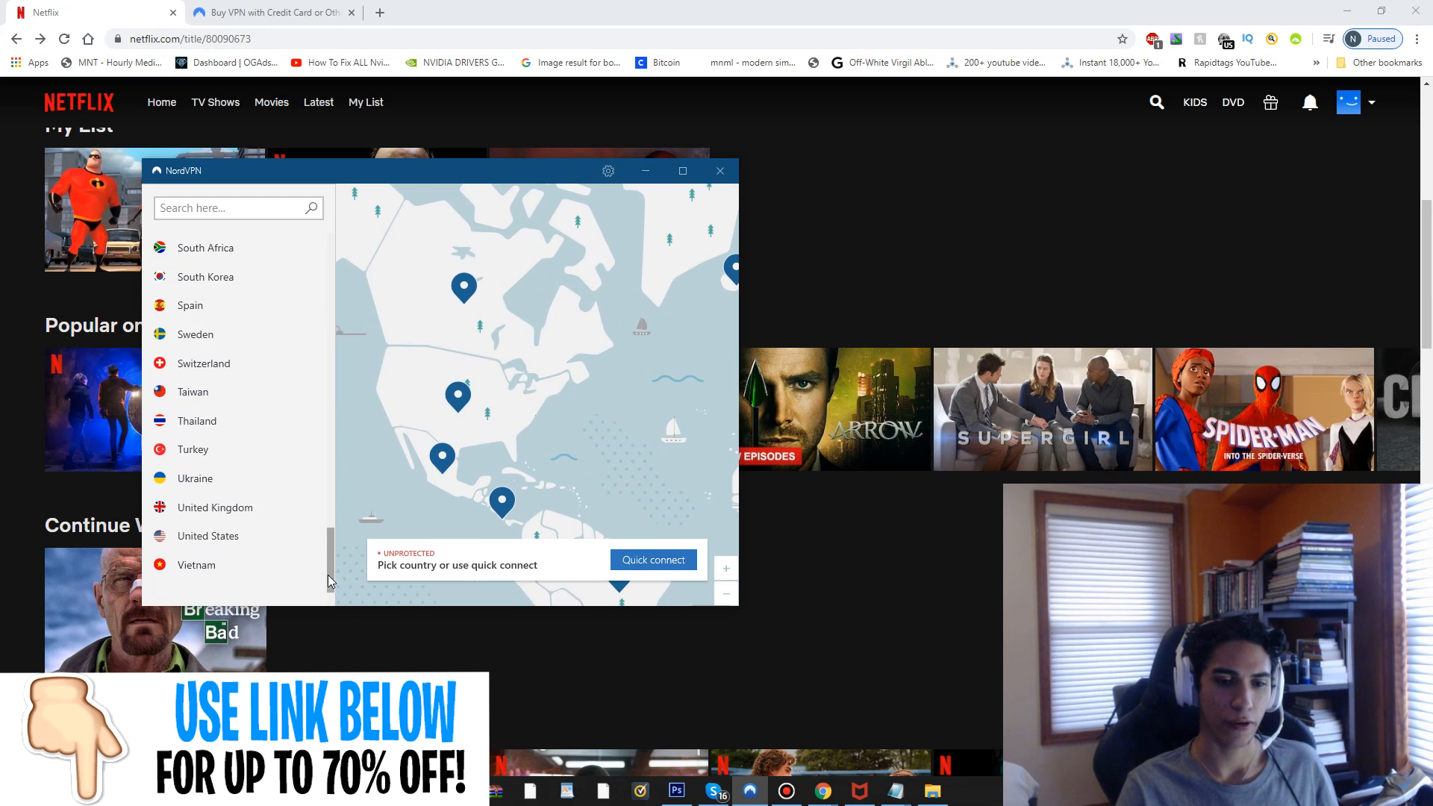
{"action": "left_click", "coordinate": [229, 208]}
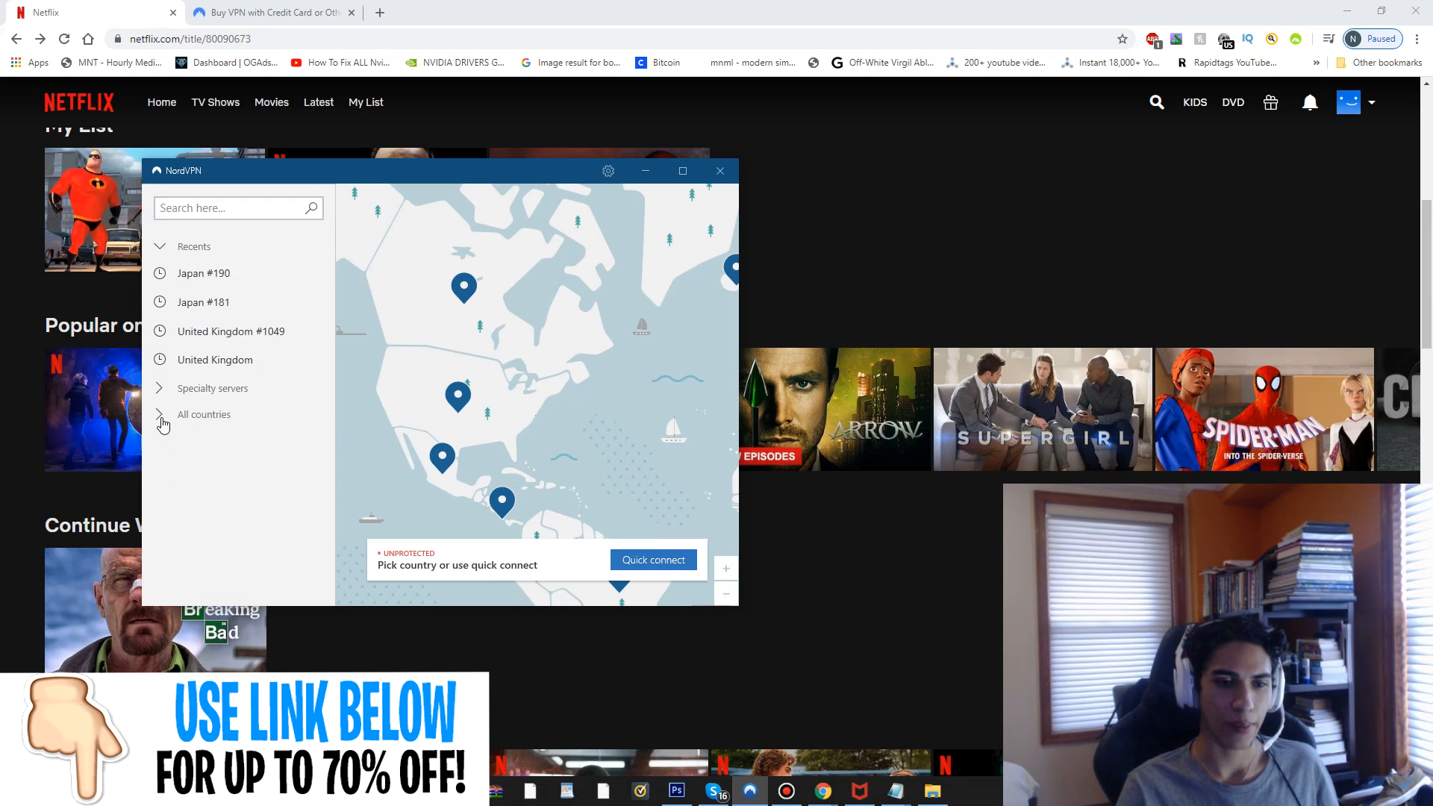
{"action": "left_click", "coordinate": [158, 246]}
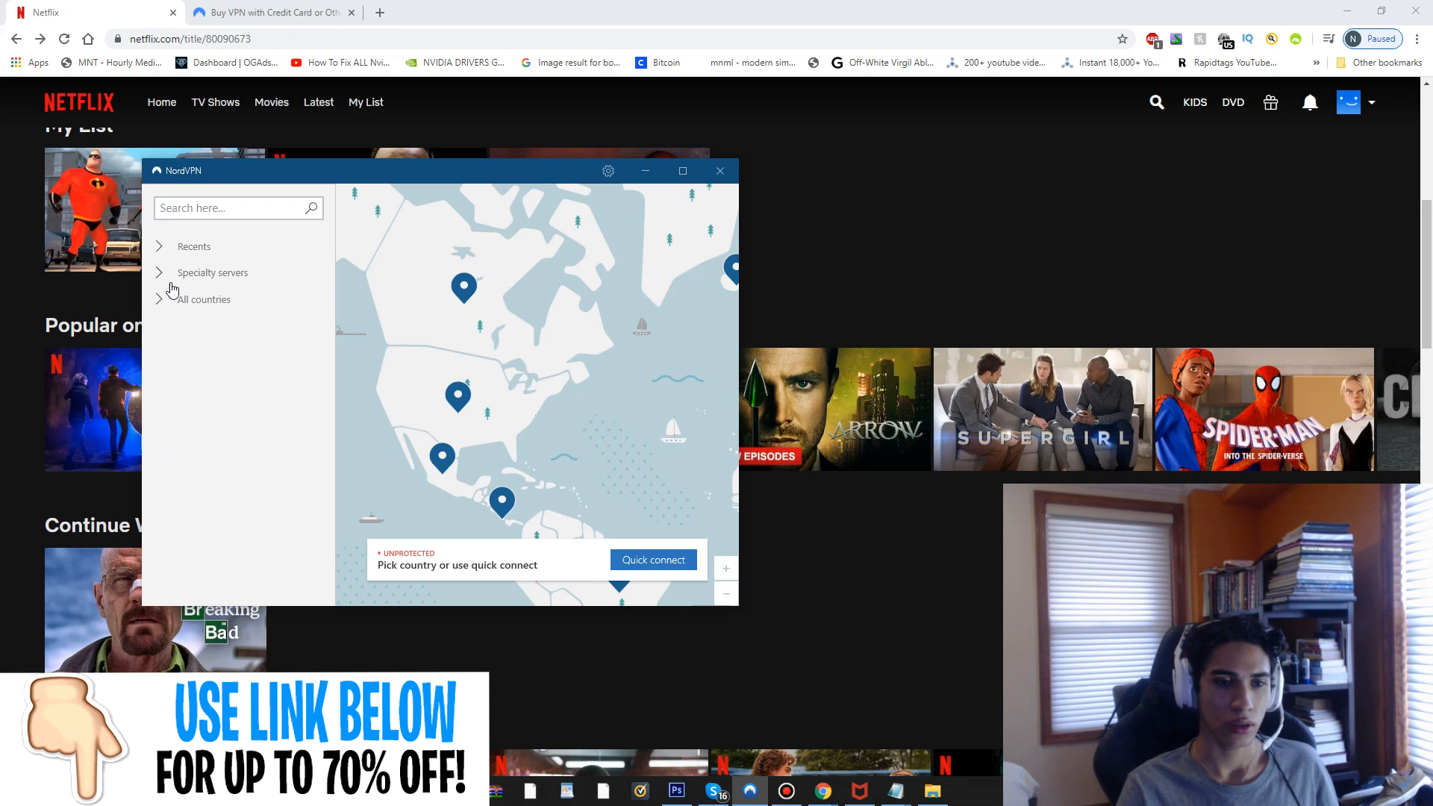
{"action": "left_click", "coordinate": [214, 273]}
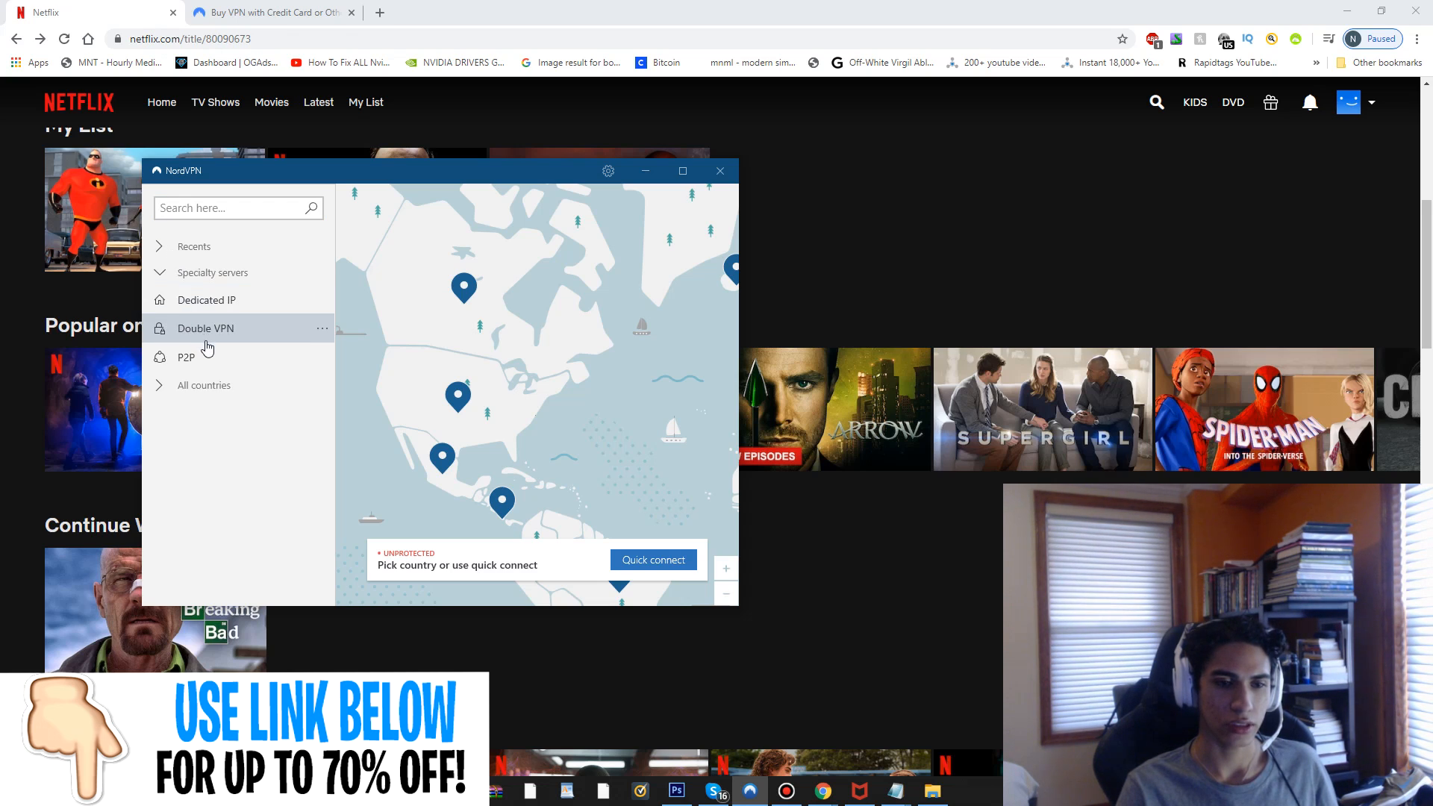
{"action": "mouse_move", "coordinate": [247, 300]}
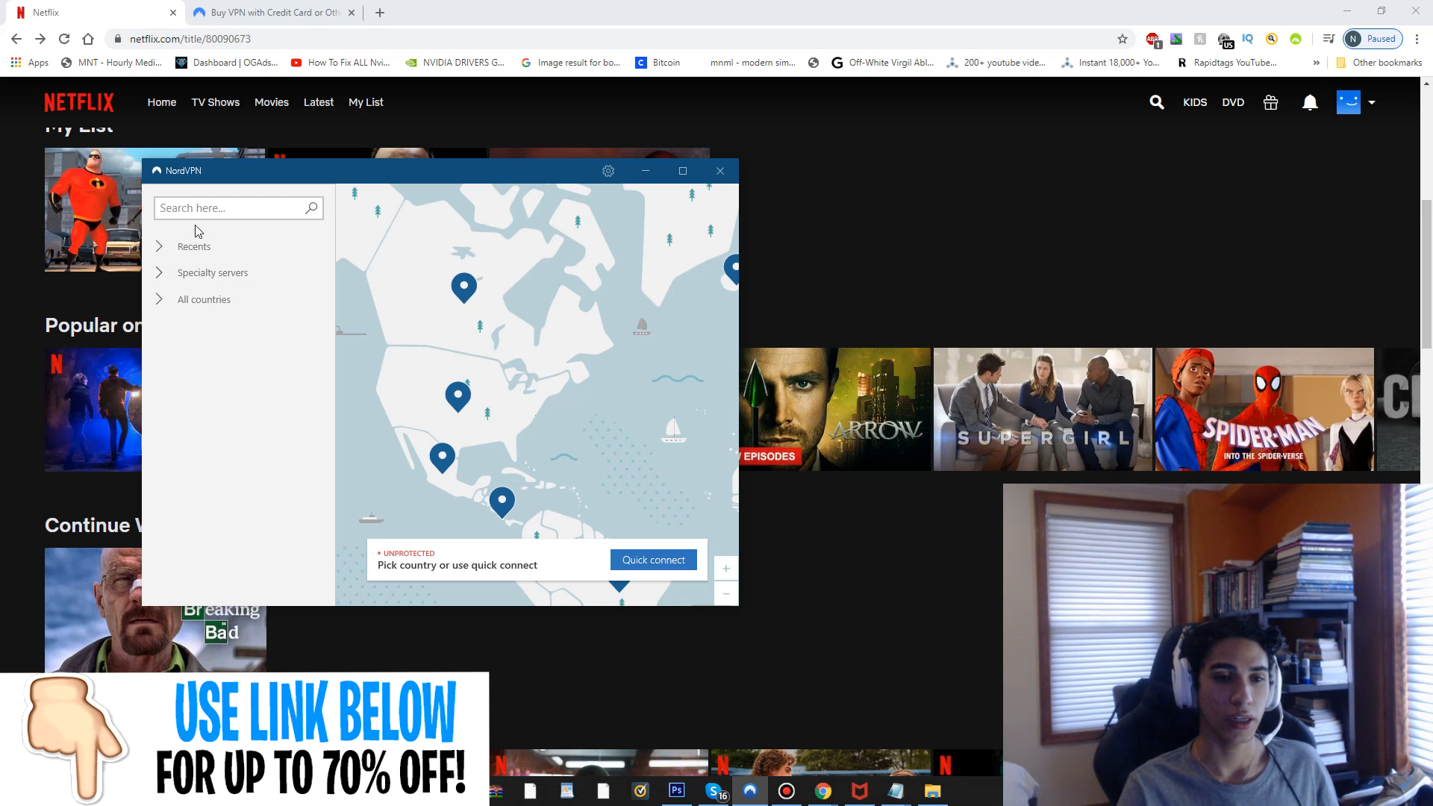
{"action": "left_click", "coordinate": [607, 170]}
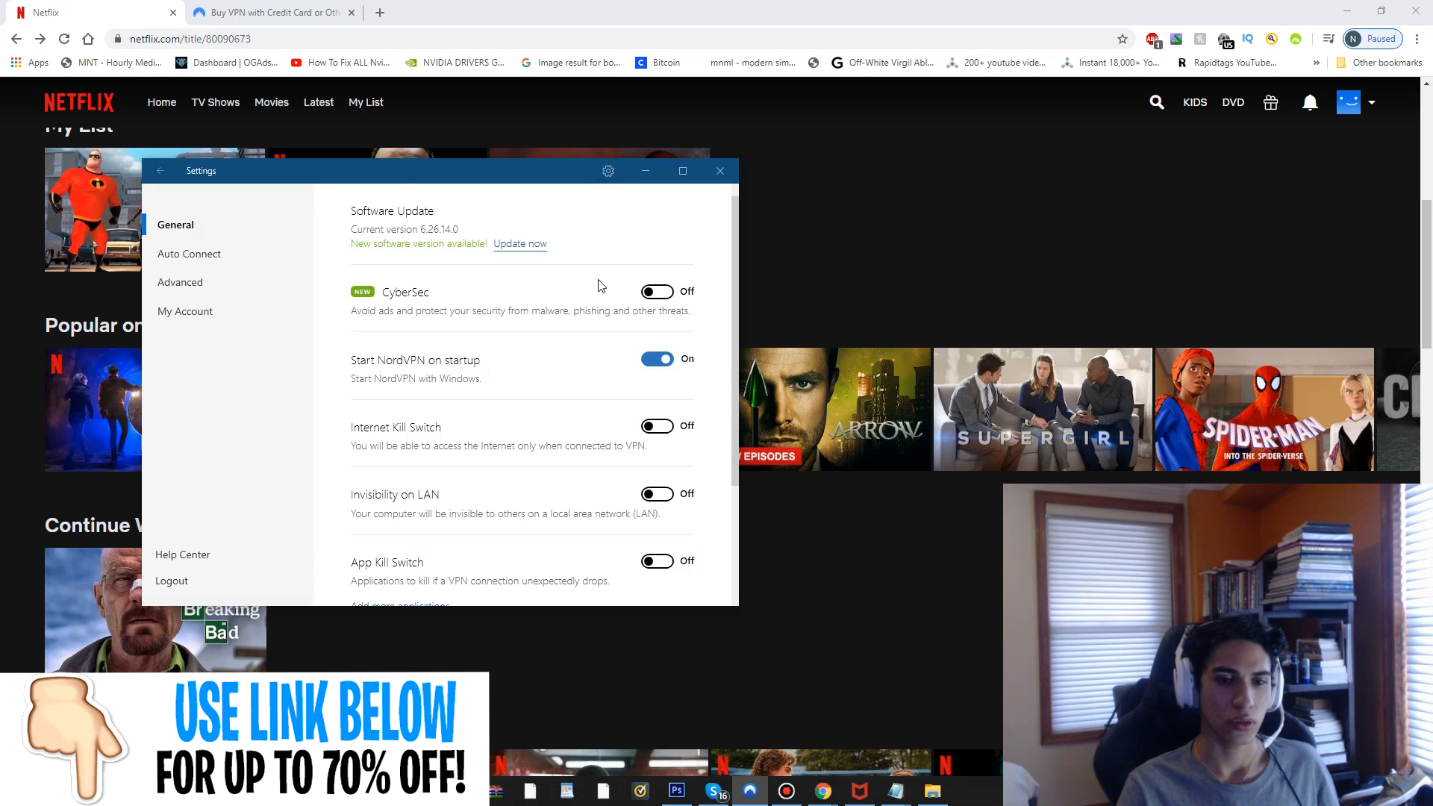
{"action": "scroll", "scroll_direction": "down", "scroll_amount": 3}
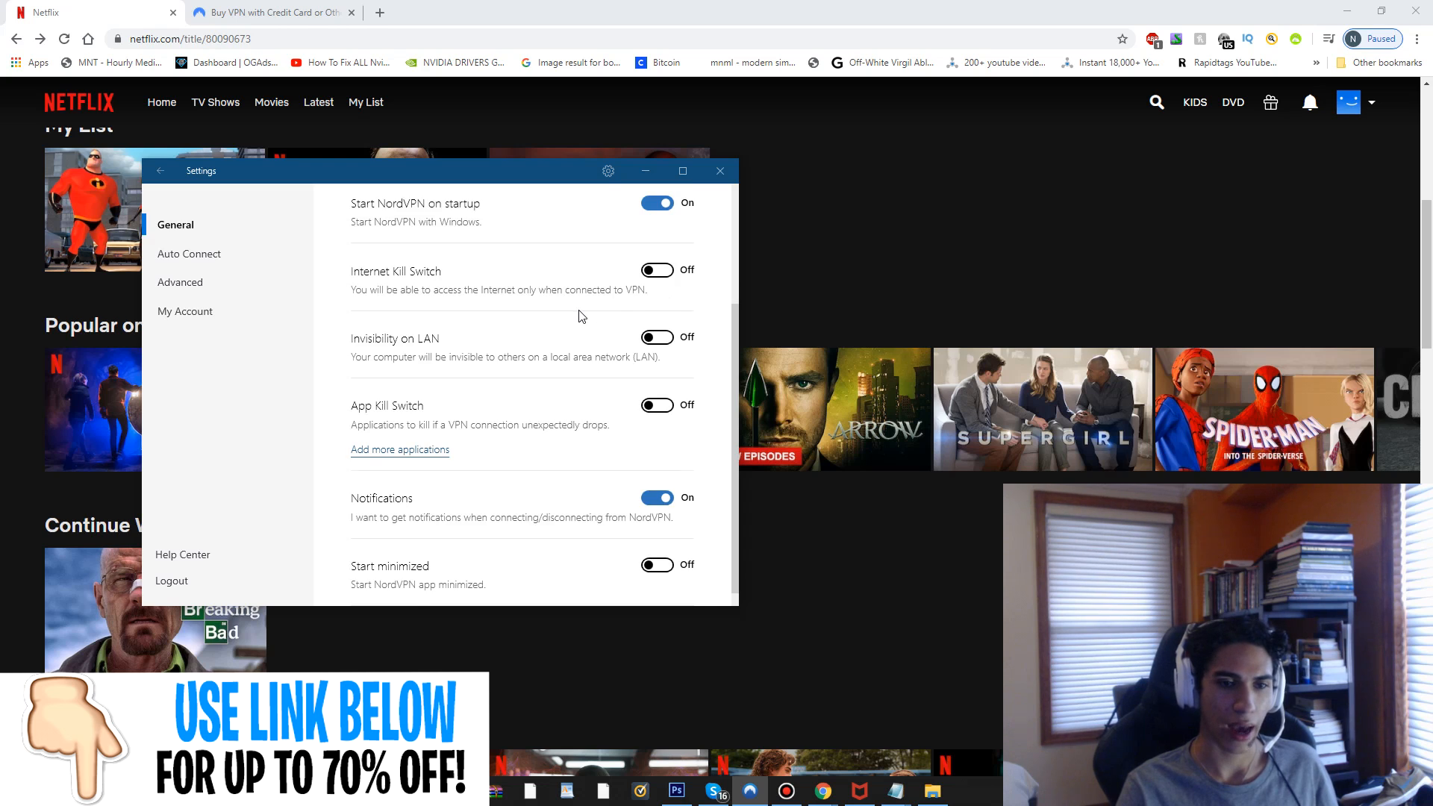
{"action": "left_click", "coordinate": [158, 170]}
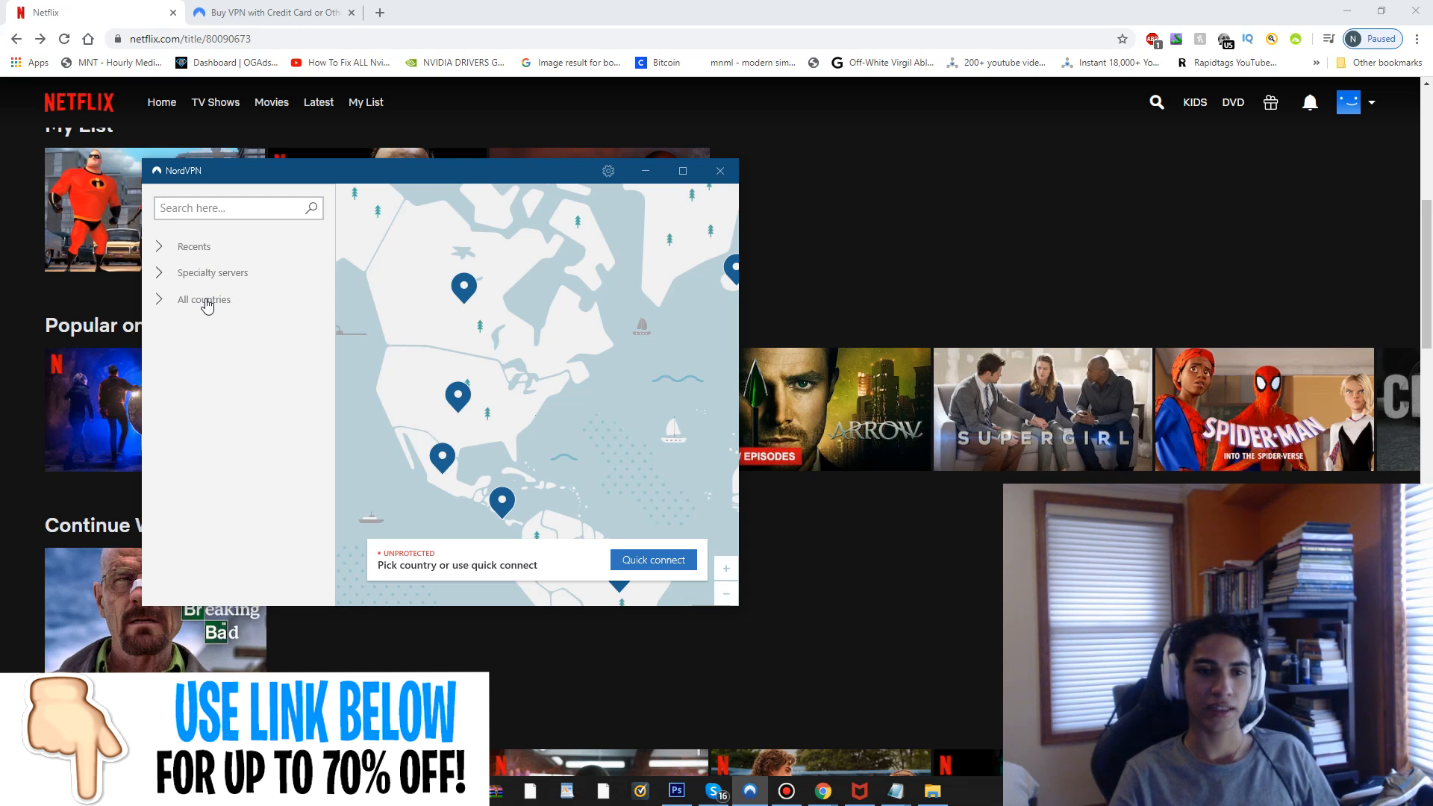
- Search for 'united states' and connect to server United States #2763
{"action": "left_click", "coordinate": [228, 208]}
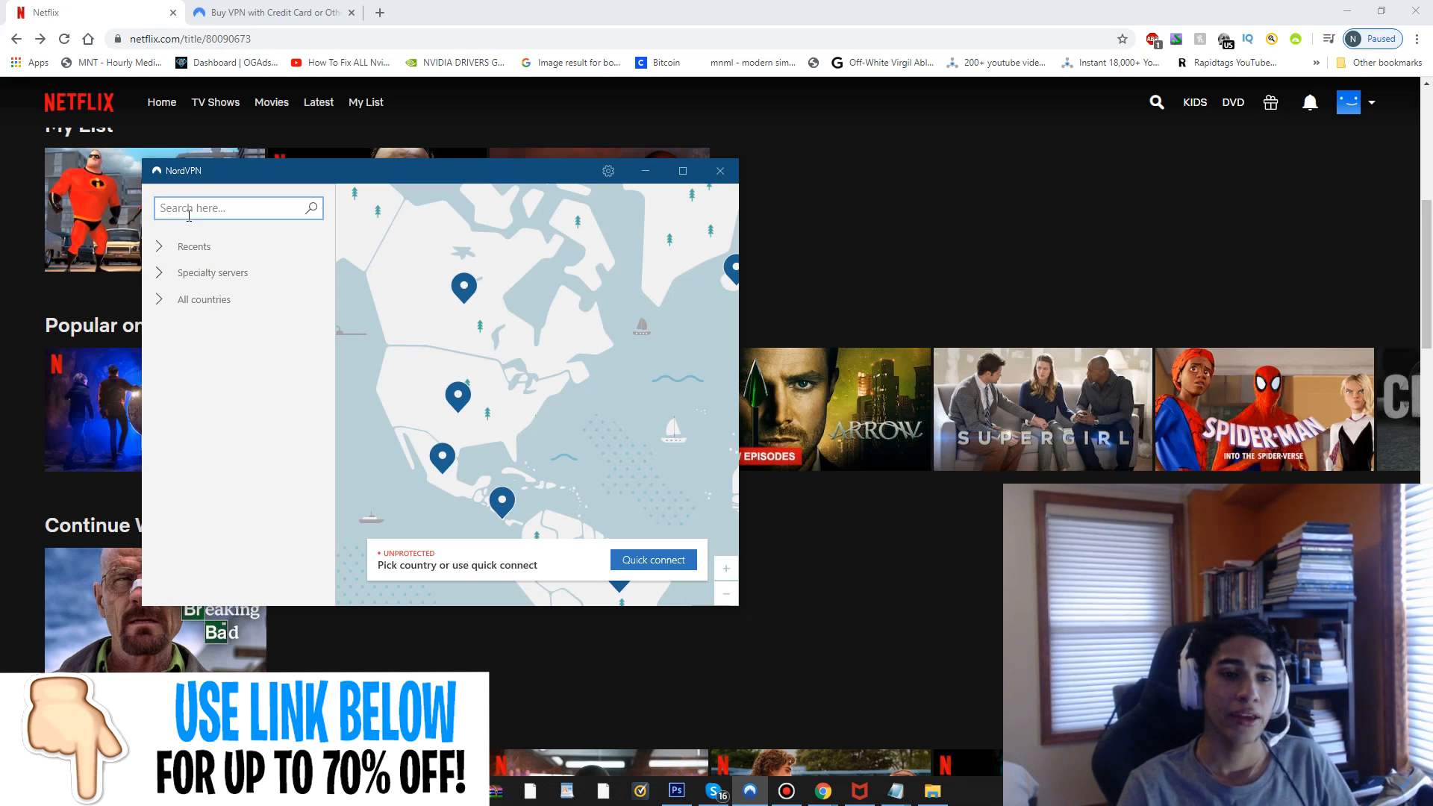
{"action": "type", "text": "united states"}
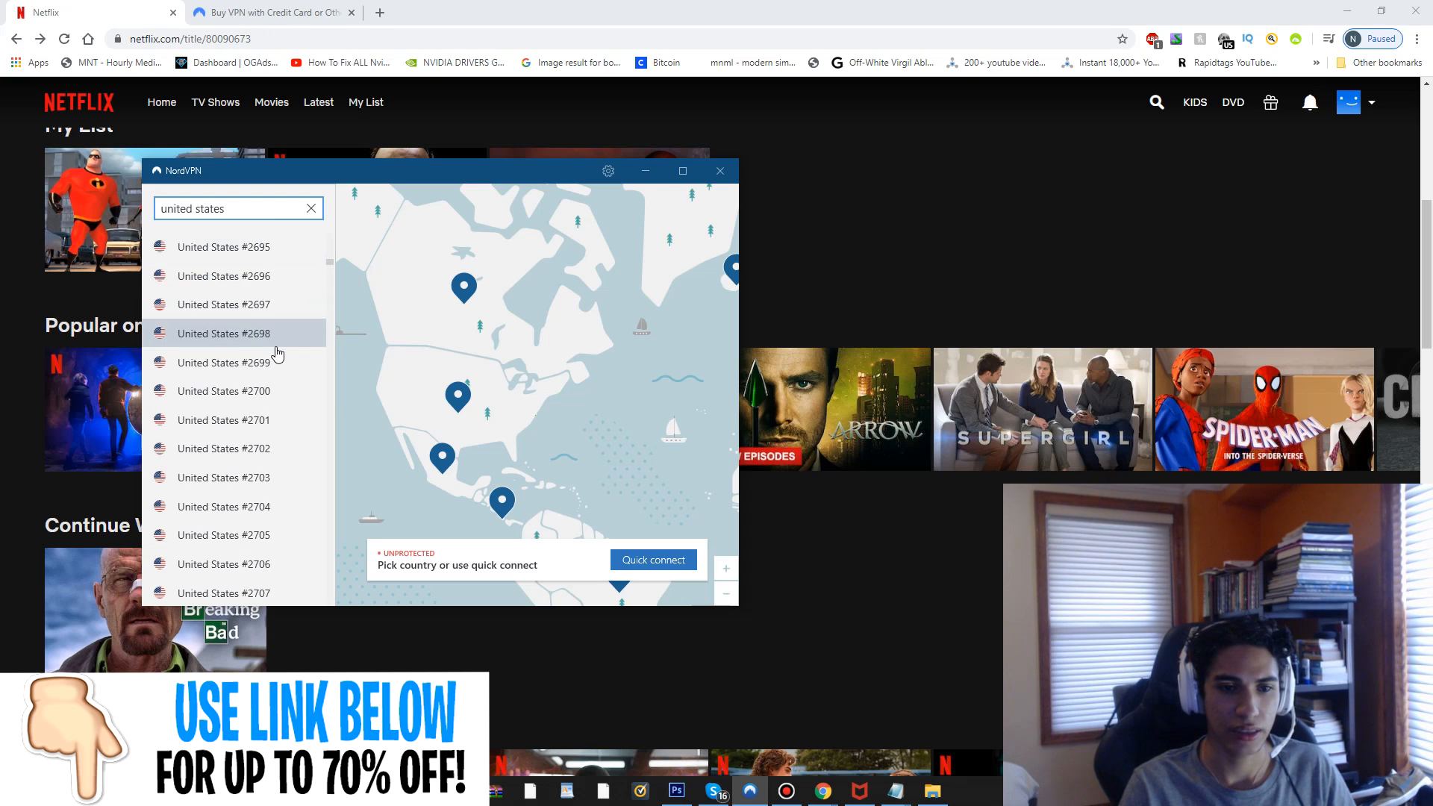
{"action": "scroll", "scroll_direction": "down", "scroll_amount": 3}
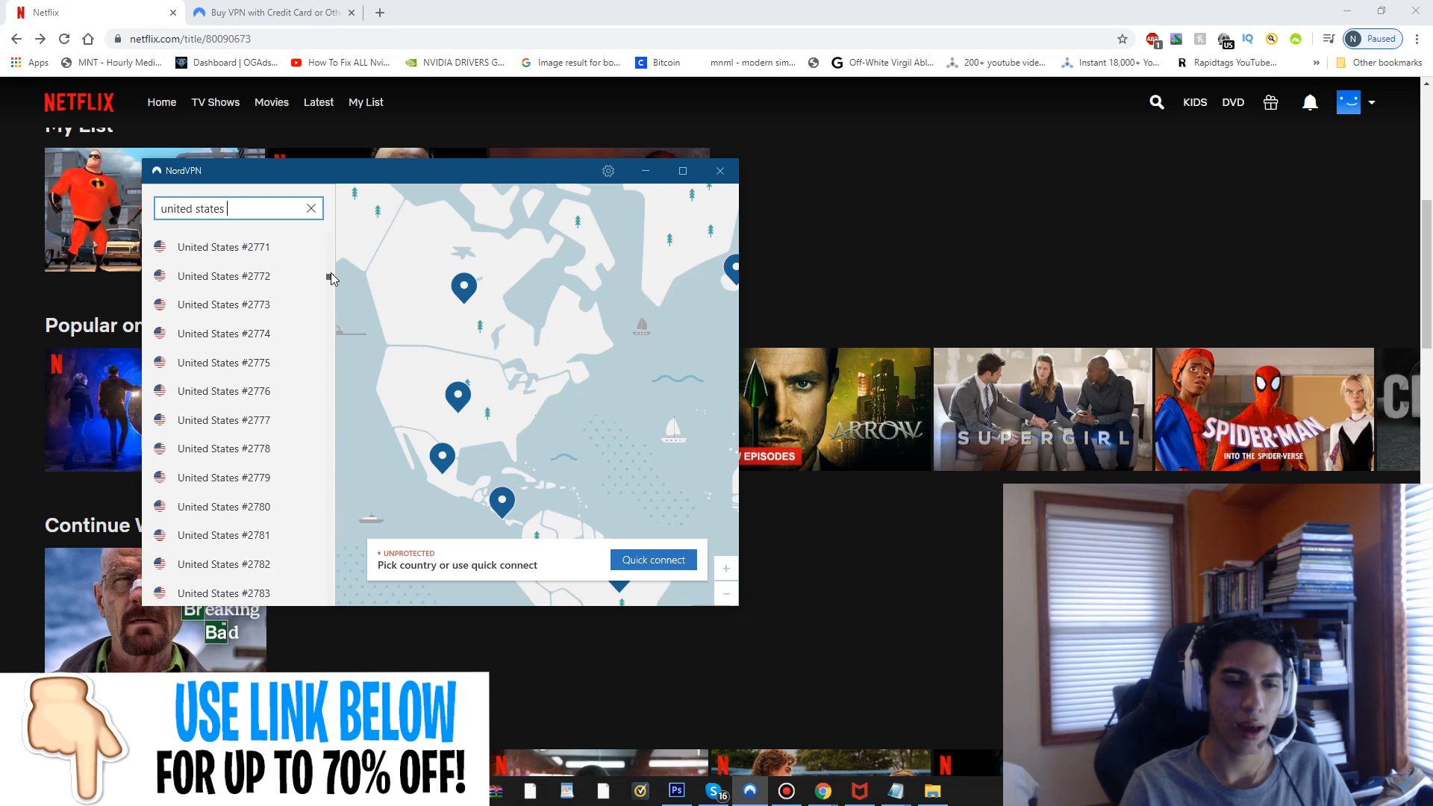
{"action": "left_click", "coordinate": [223, 276]}
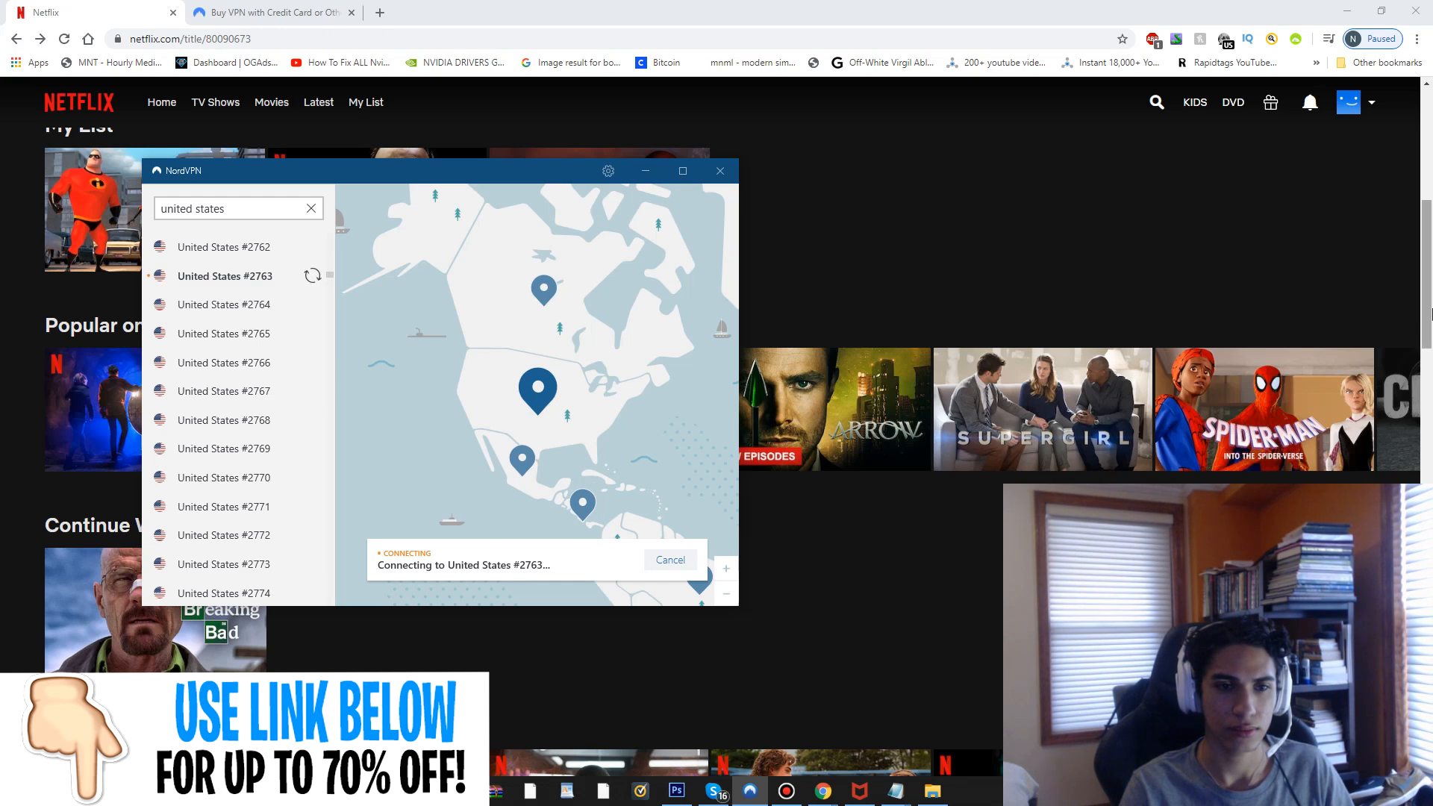
{"action": "left_click", "coordinate": [719, 171]}
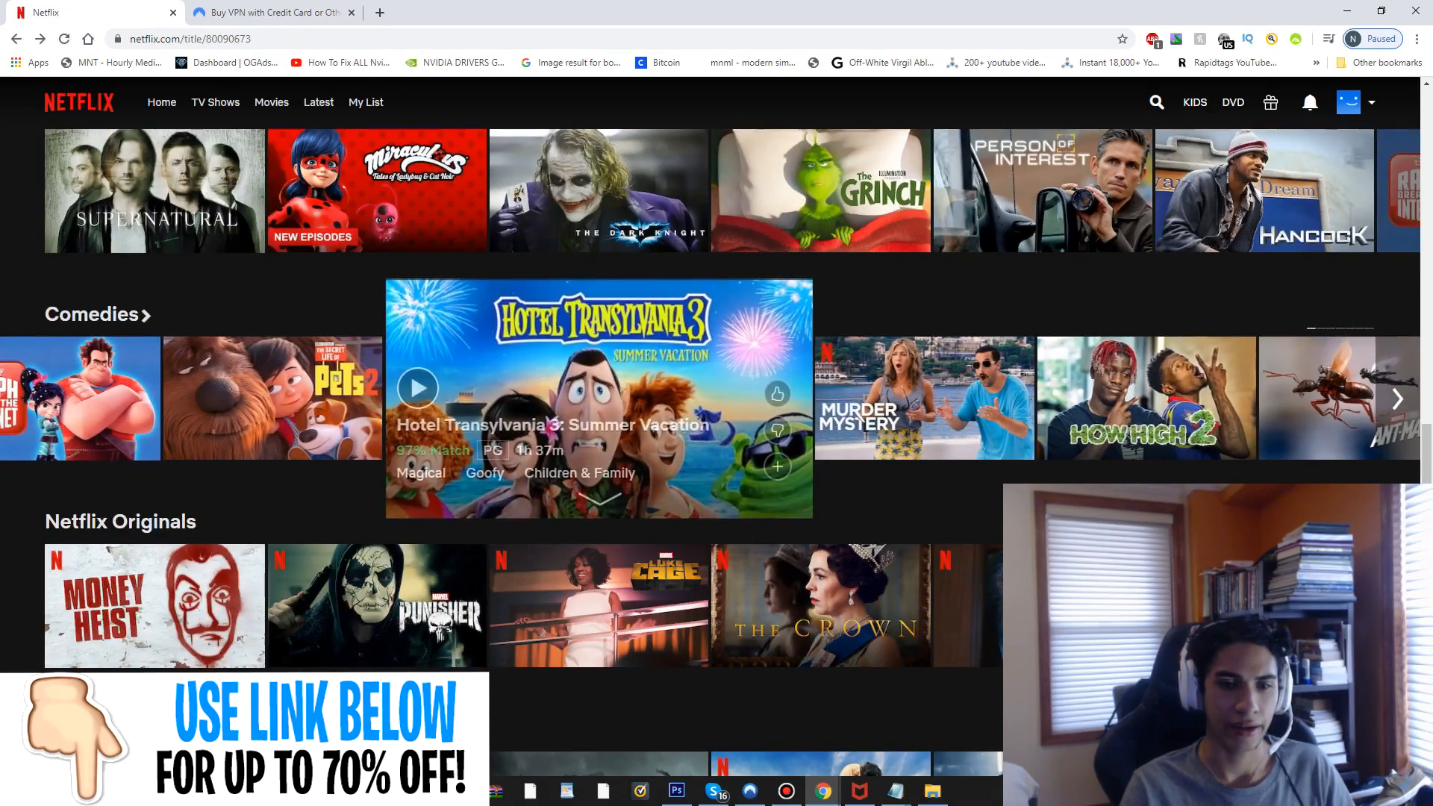
- Scroll the Netflix home page and start playing a show
{"action": "scroll", "scroll_direction": "down", "scroll_amount": 3}
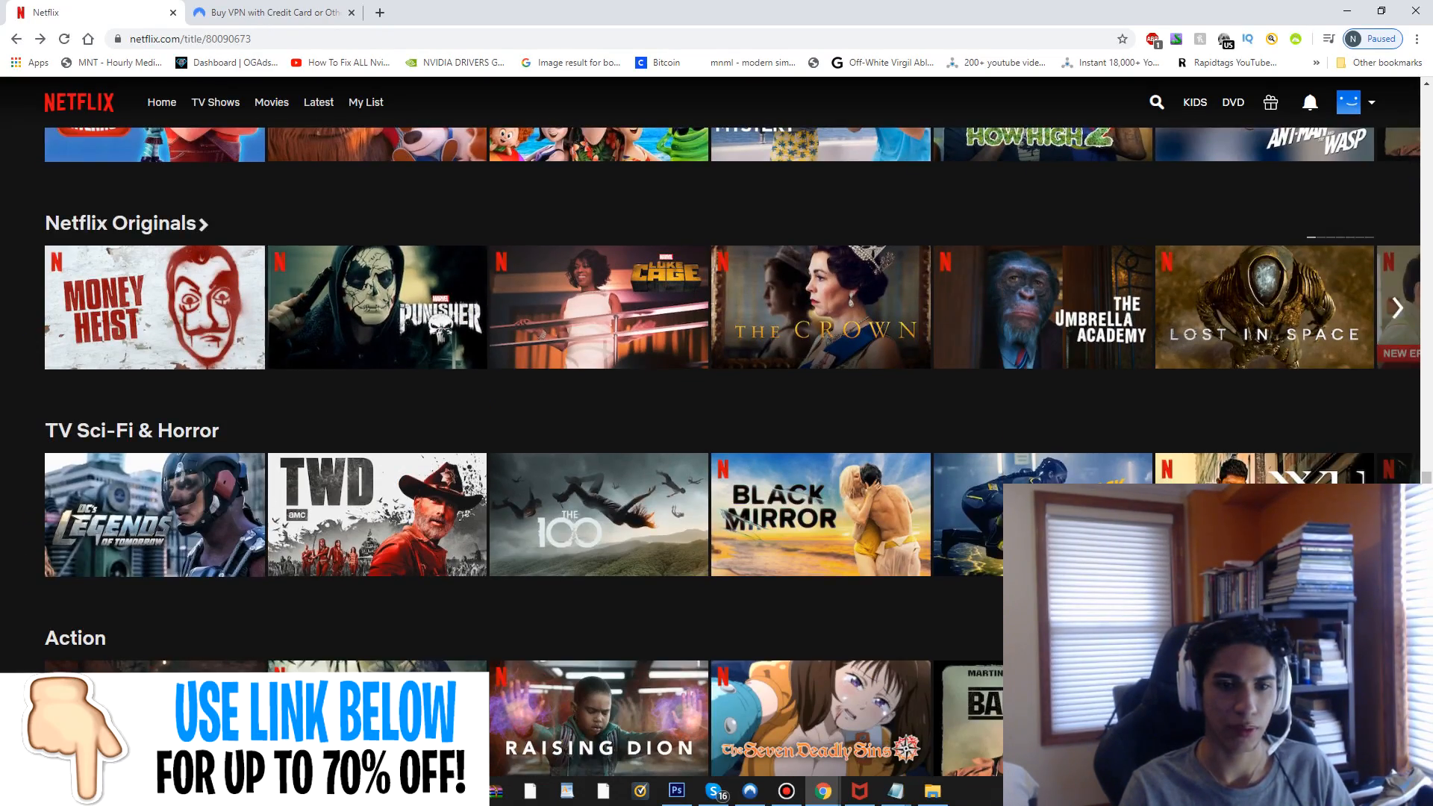
{"action": "left_click", "coordinate": [376, 306]}
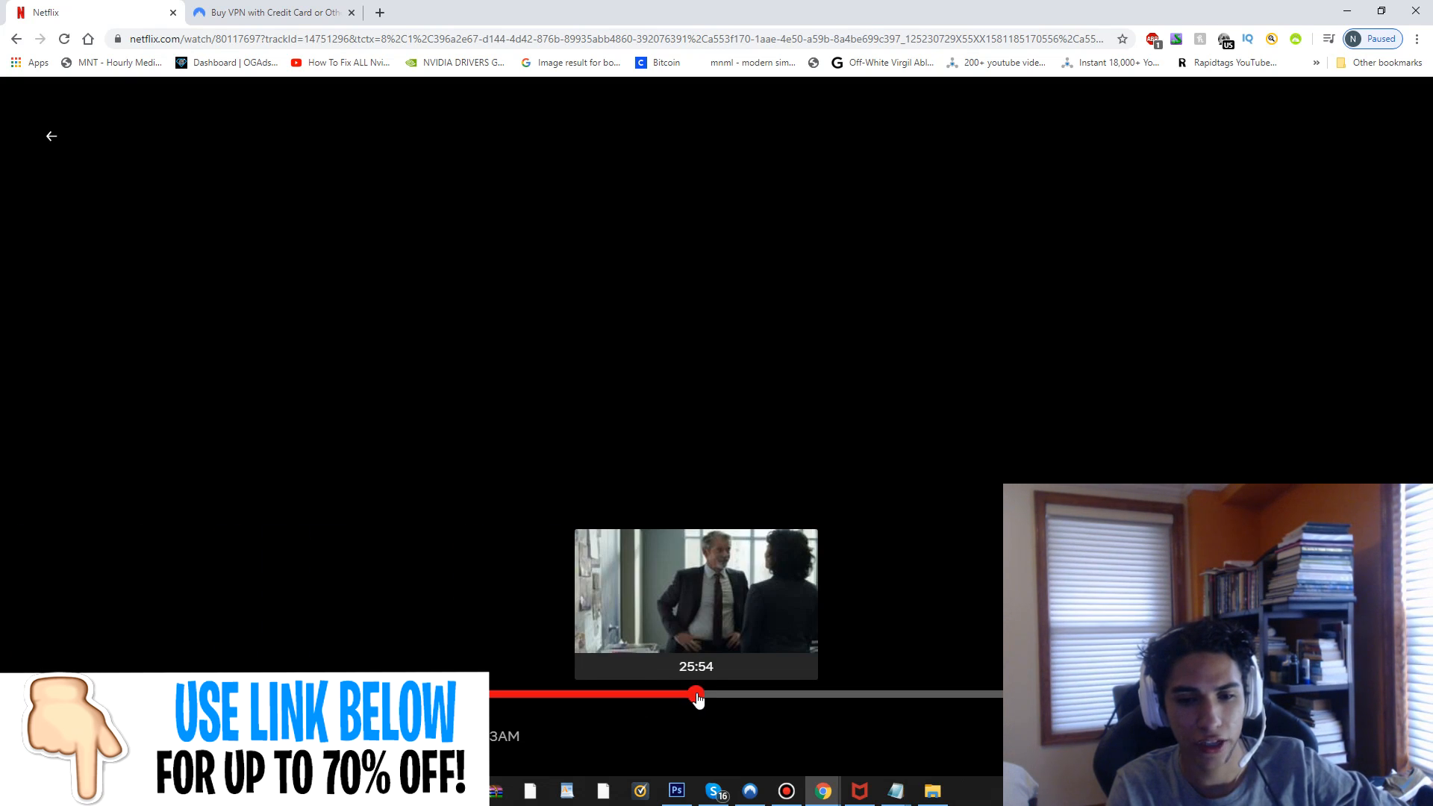
- Skip ahead to a later point in the episode on the timeline
{"action": "left_click_drag", "start_coordinate": [696, 695], "coordinate": [850, 694]}
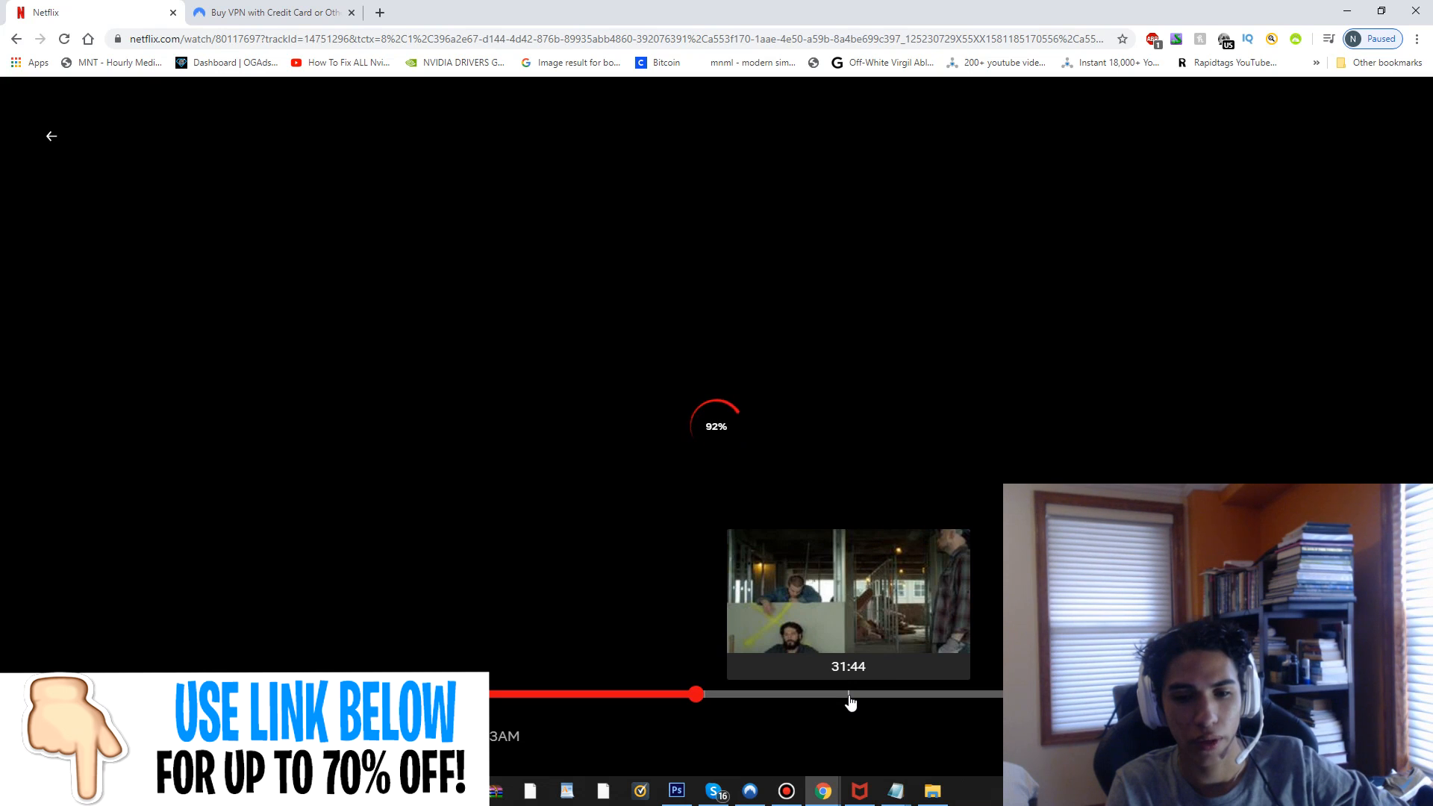
{"action": "left_click", "coordinate": [52, 135]}
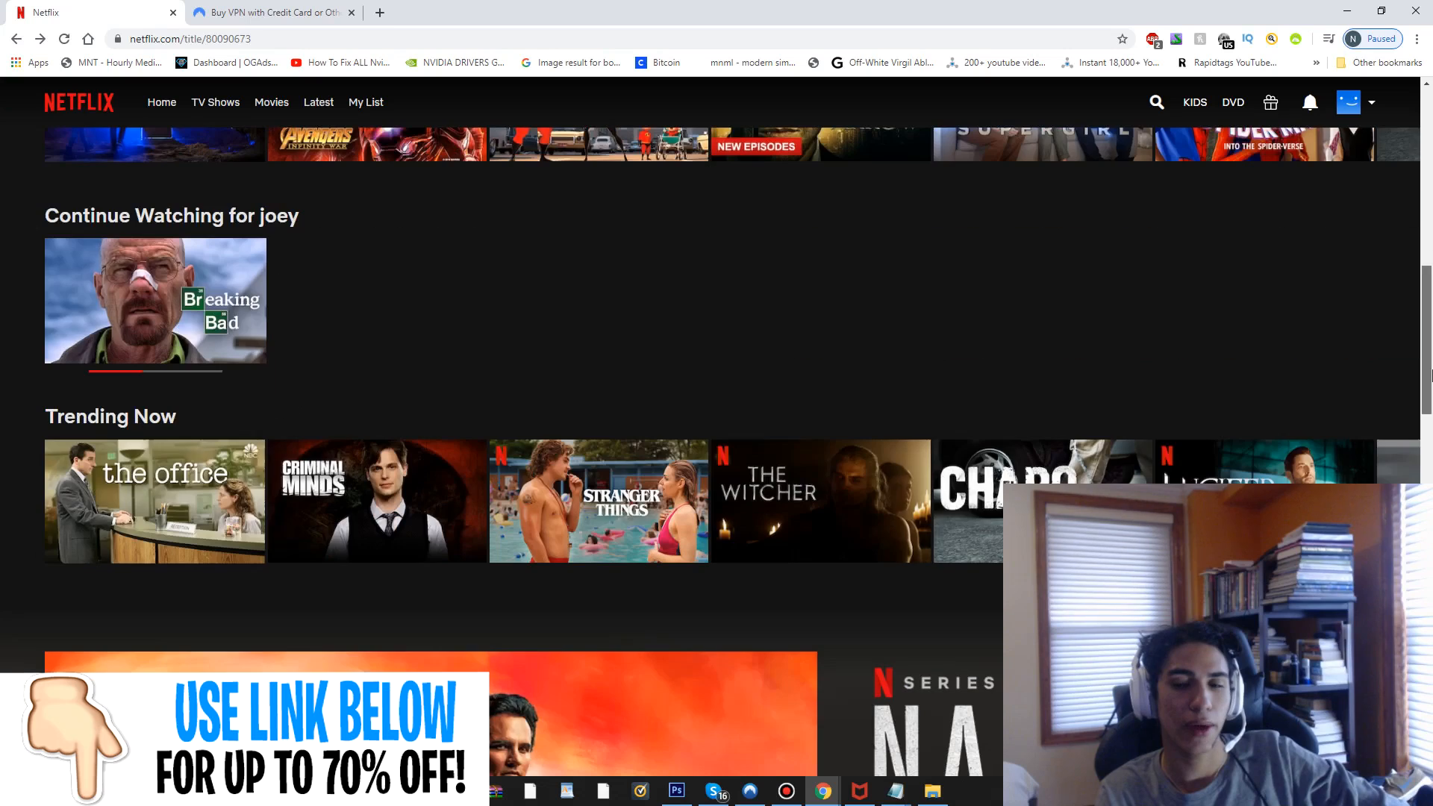
{"action": "scroll", "scroll_direction": "down", "scroll_amount": 3}
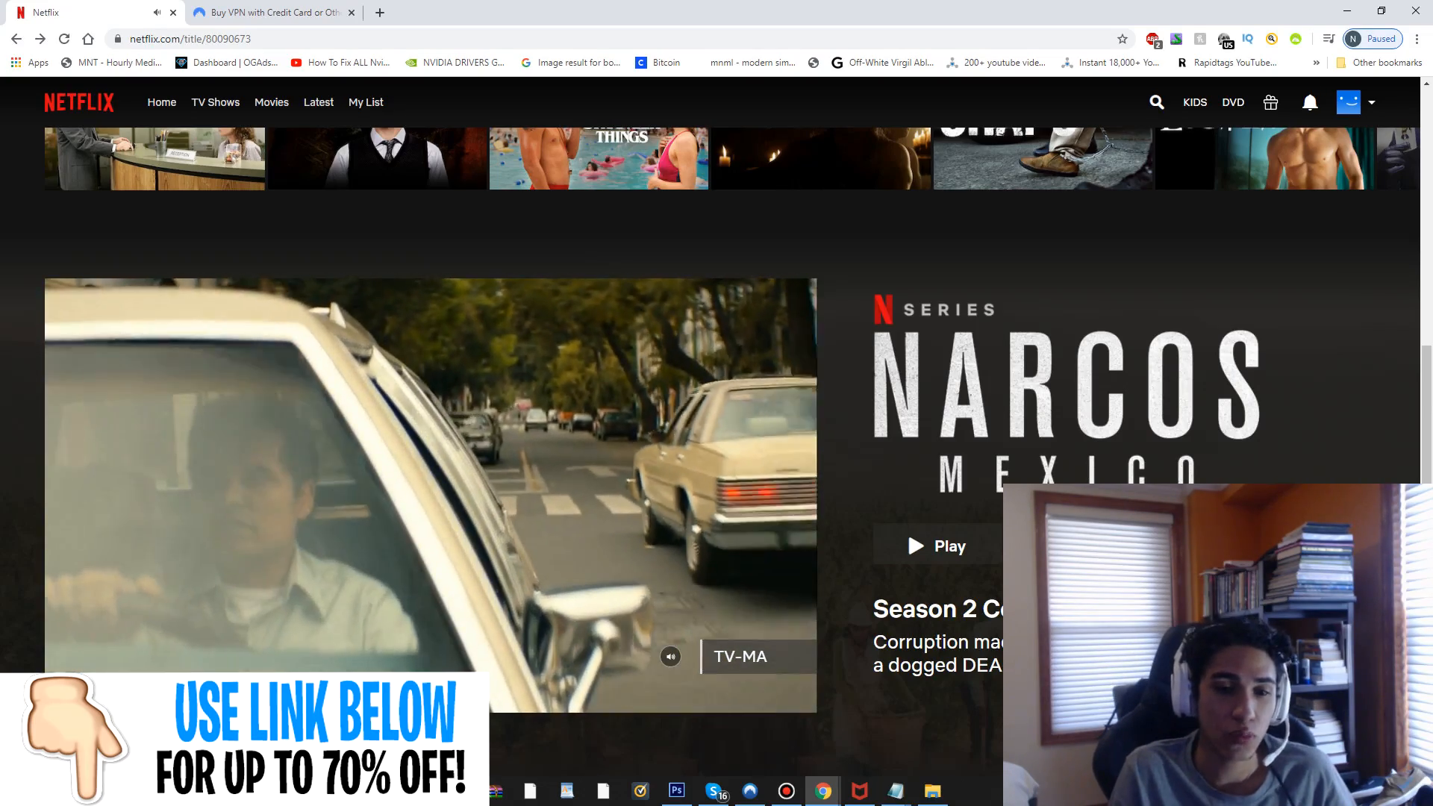
{"action": "scroll", "scroll_direction": "down", "scroll_amount": 3}
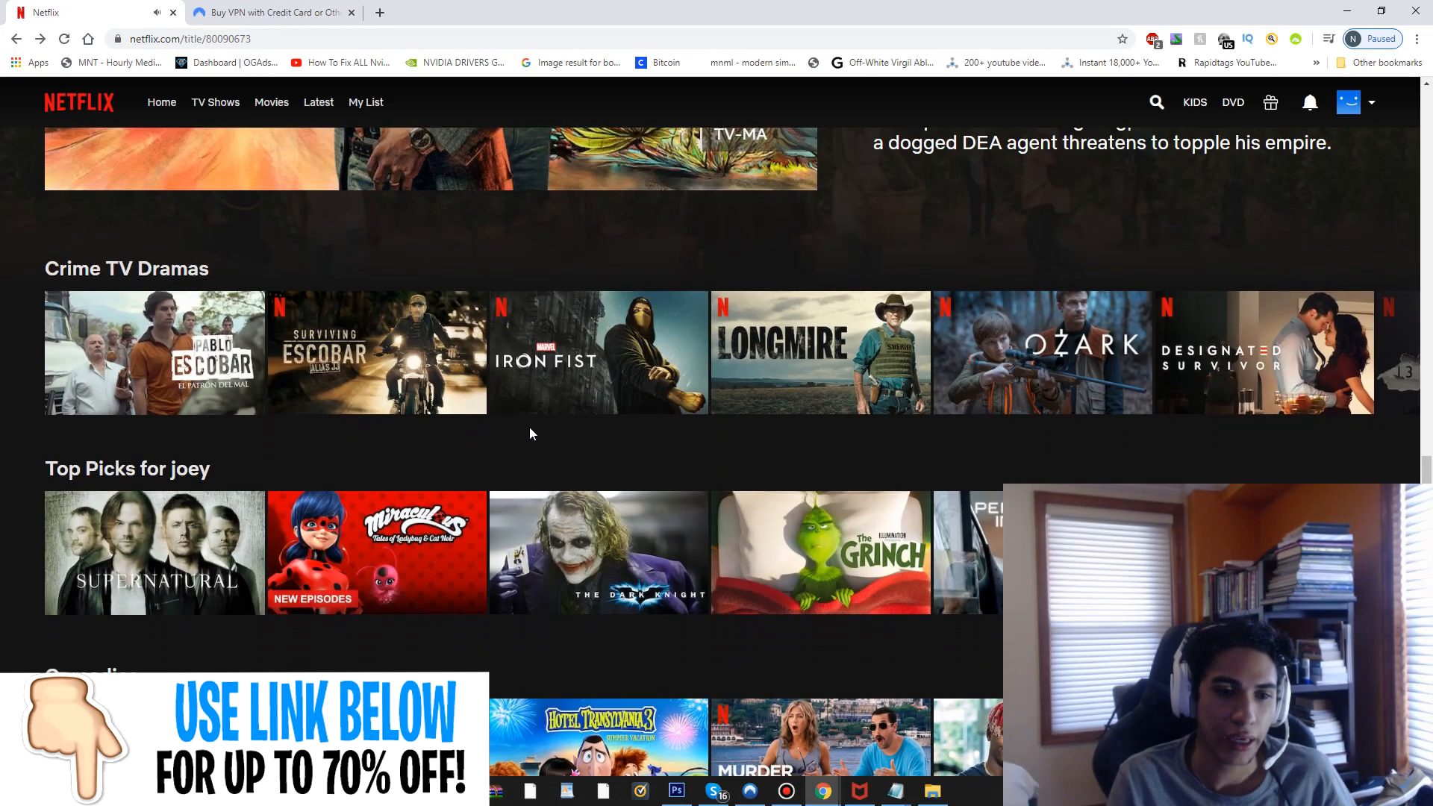
{"action": "mouse_move", "coordinate": [375, 351]}
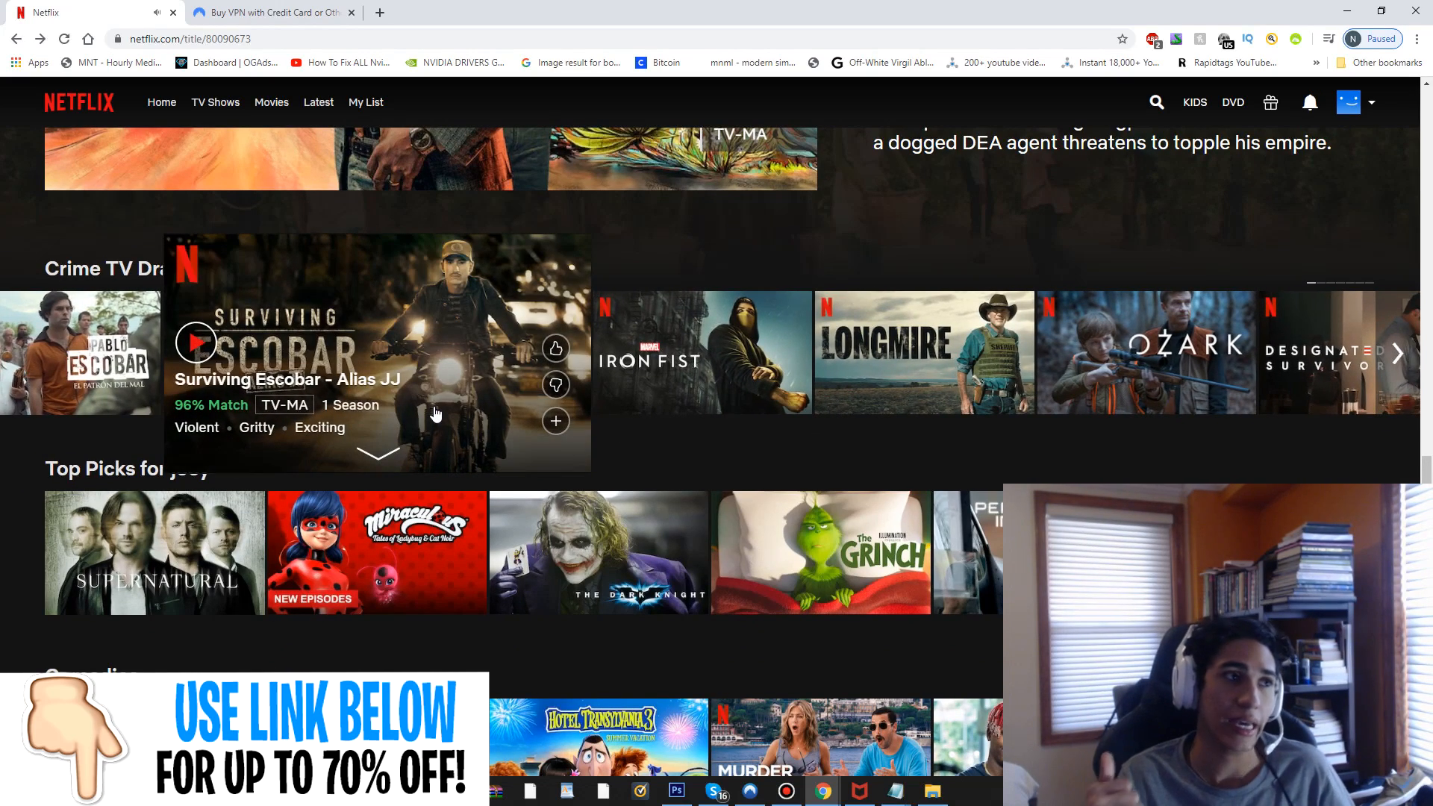